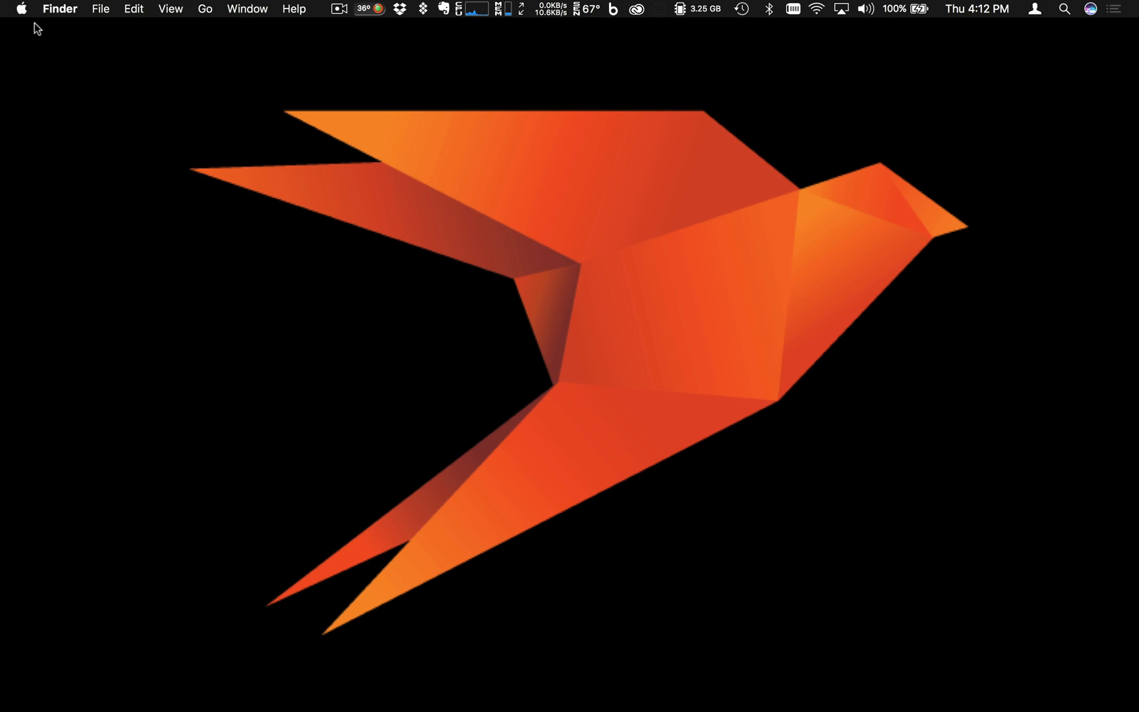
View About This Mac, showing macOS Sierra 10.12.6 beta on a 15-inch MacBook Pro.
click(21, 9)
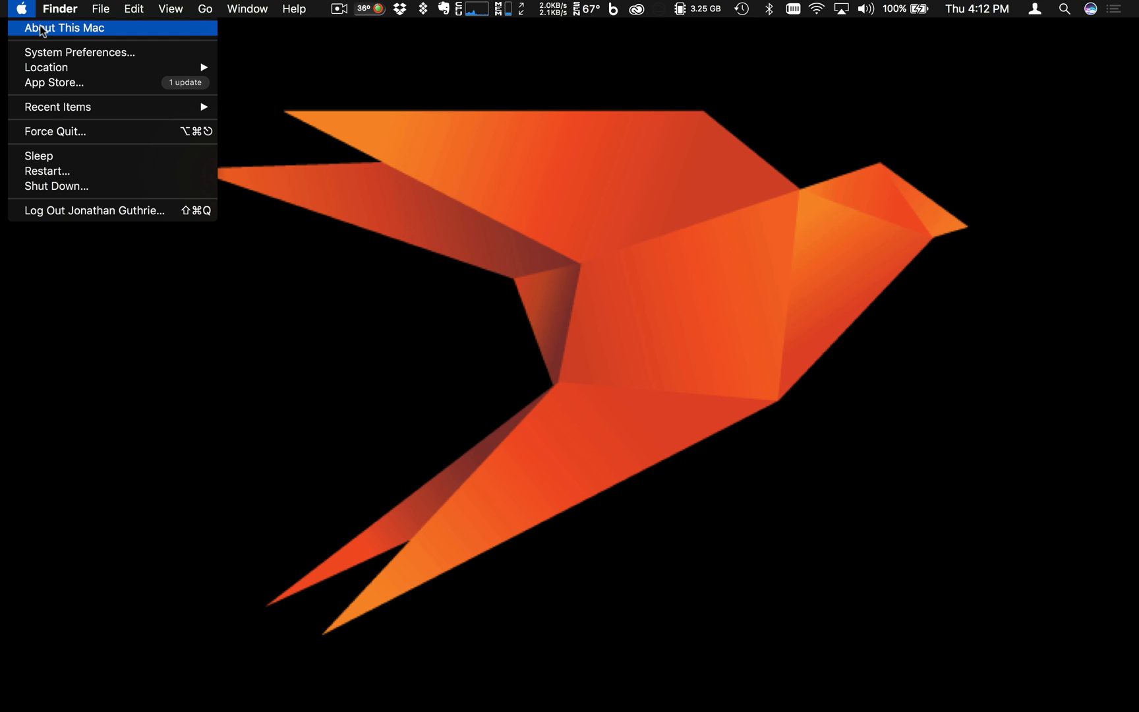
click(66, 27)
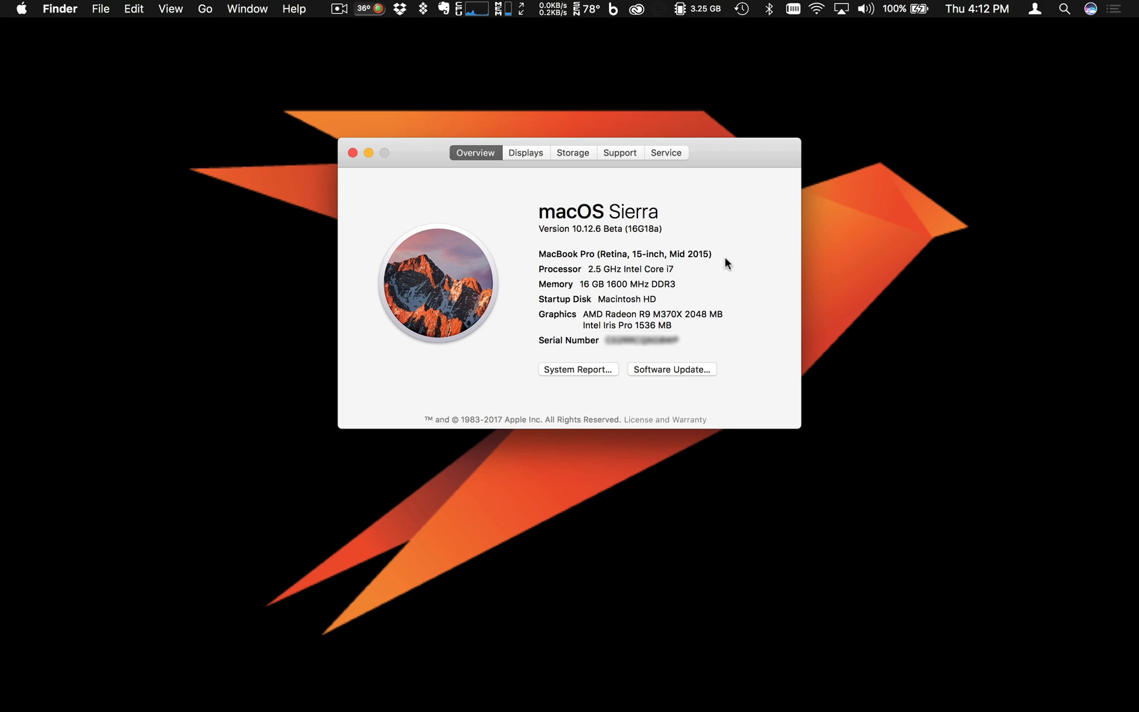
mouse_move(682, 240)
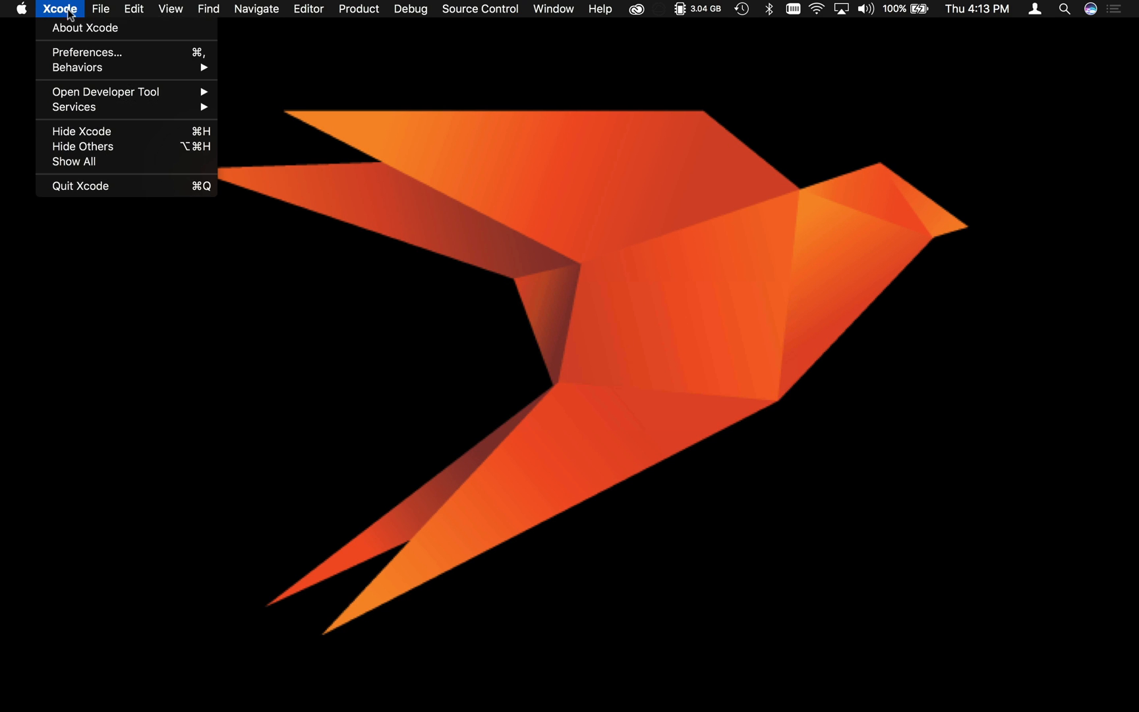
Check About Xcode reports version 8.3.3 (8E3004b), then dismiss the window.
click(84, 28)
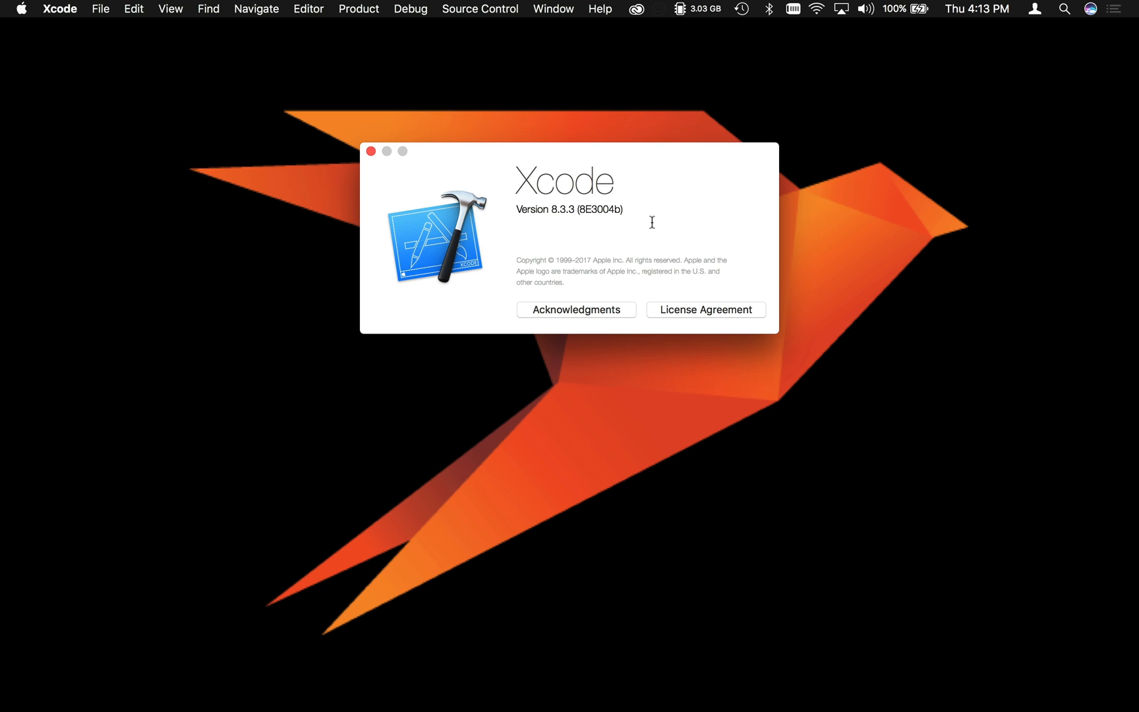
click(370, 151)
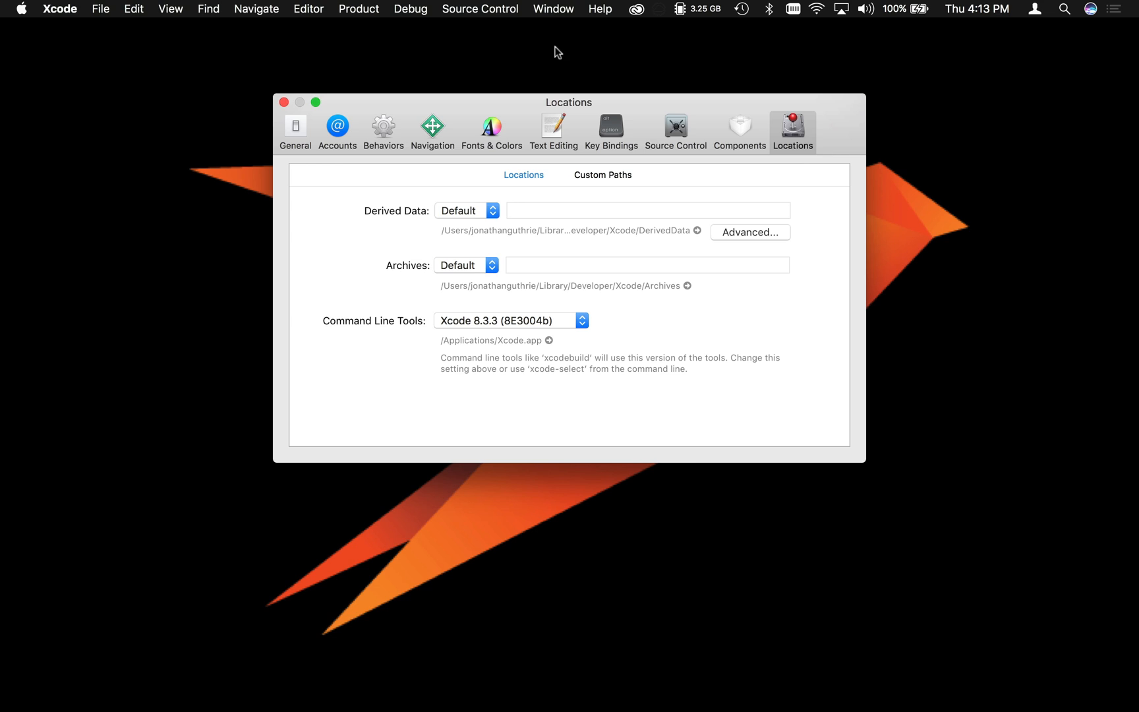
mouse_move(791, 138)
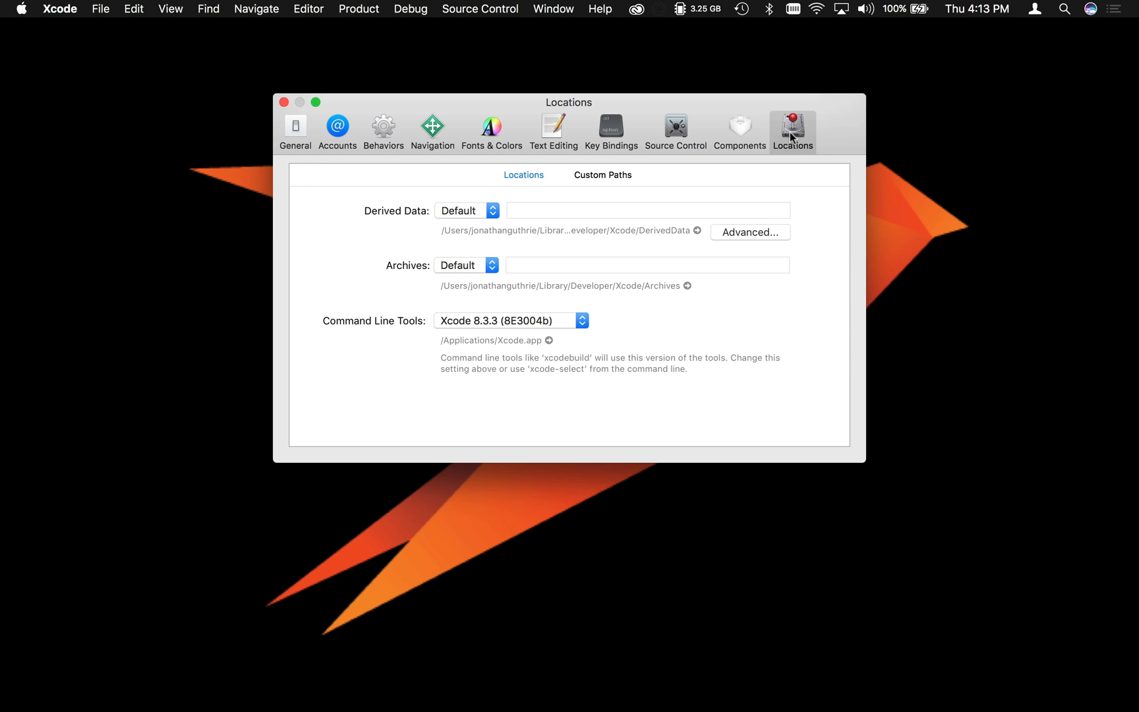
mouse_move(524, 333)
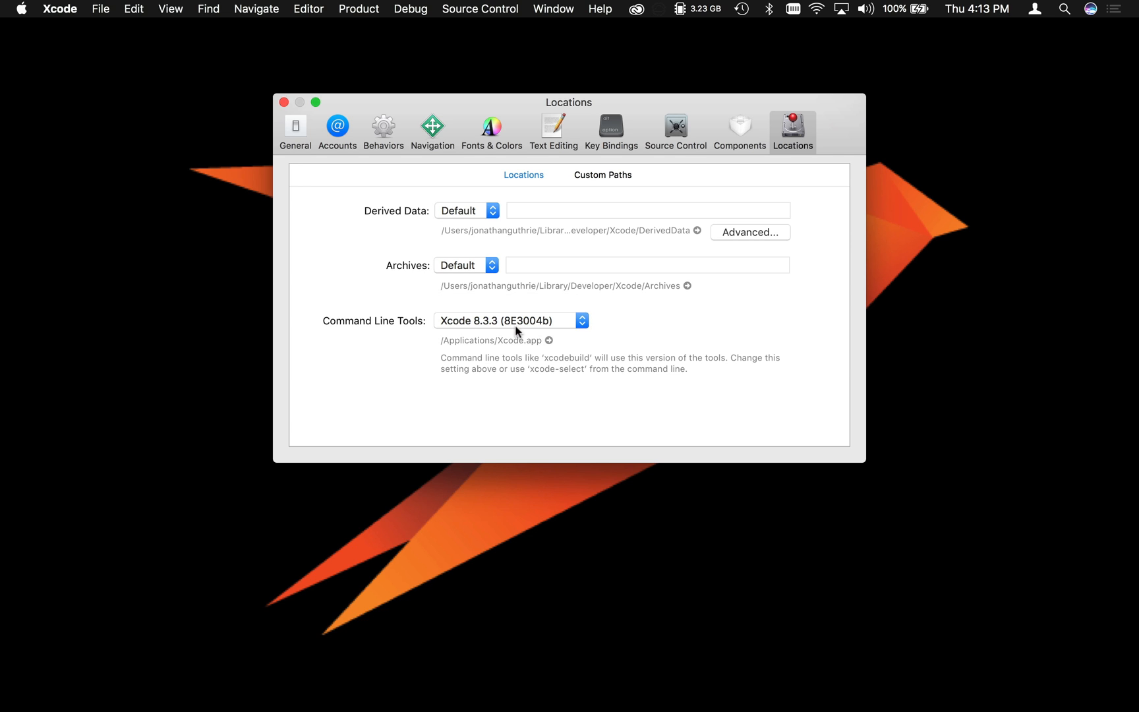
mouse_move(646, 332)
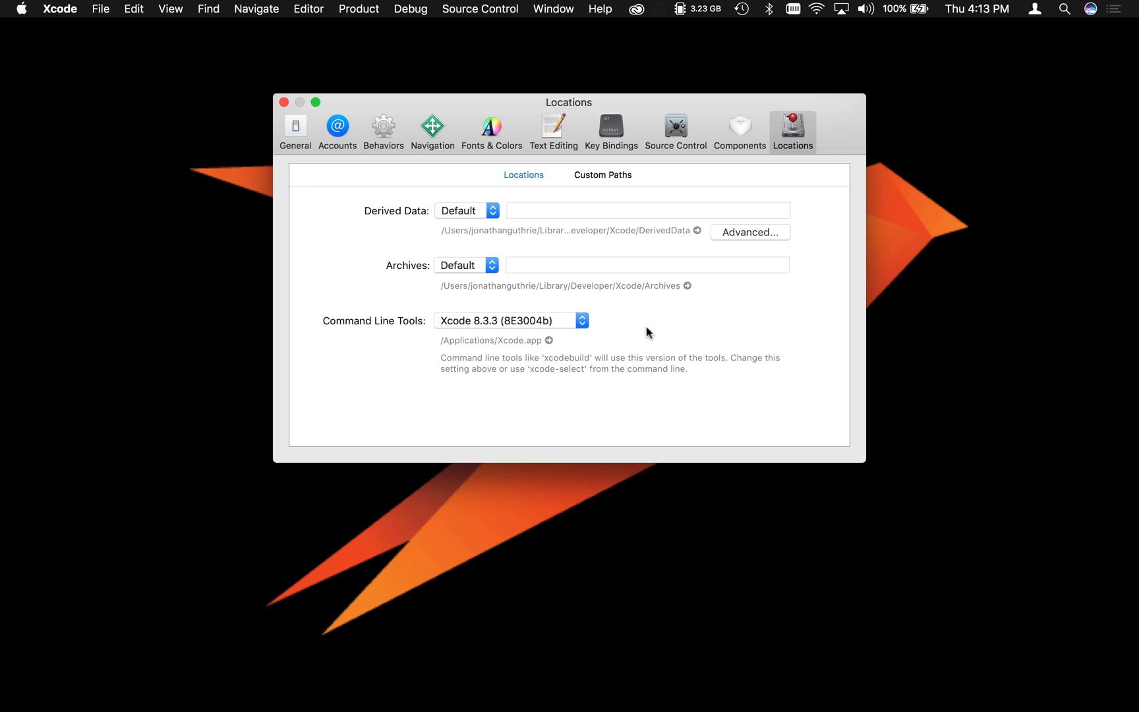
mouse_move(682, 323)
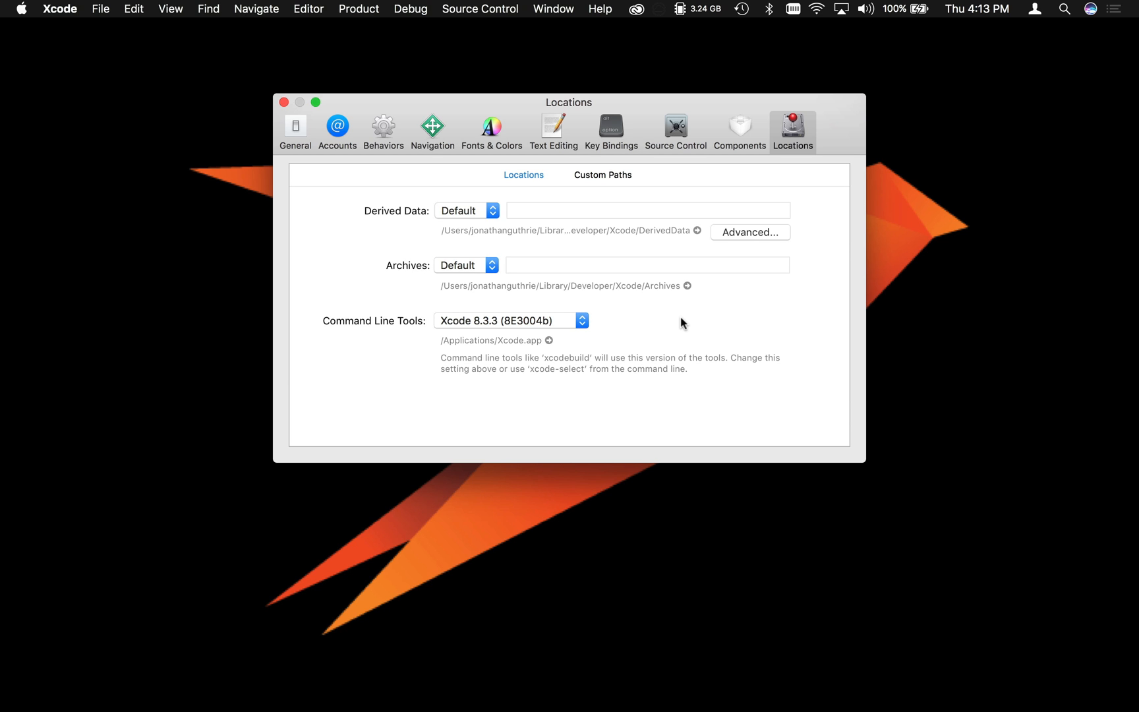
Close Xcode's Locations preferences after confirming Command Line Tools is Xcode 8.3.3.
click(284, 101)
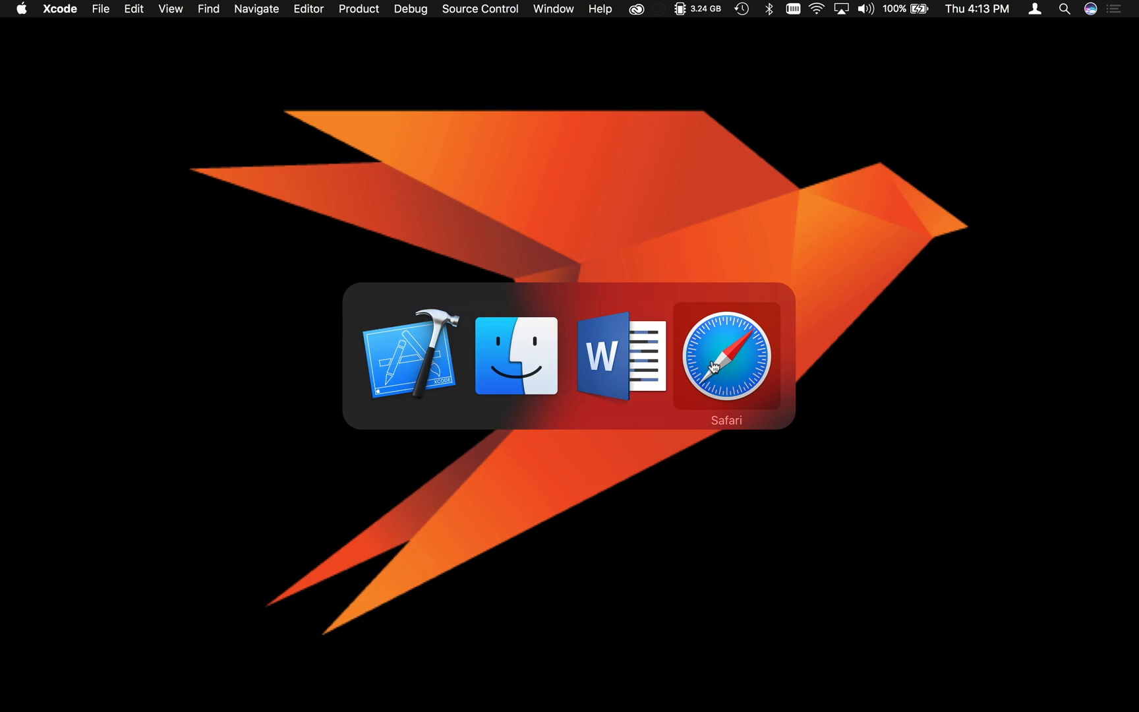
Download PerfectAssistant.dmg from perfect.org in Safari and reveal it in Downloads.
click(725, 358)
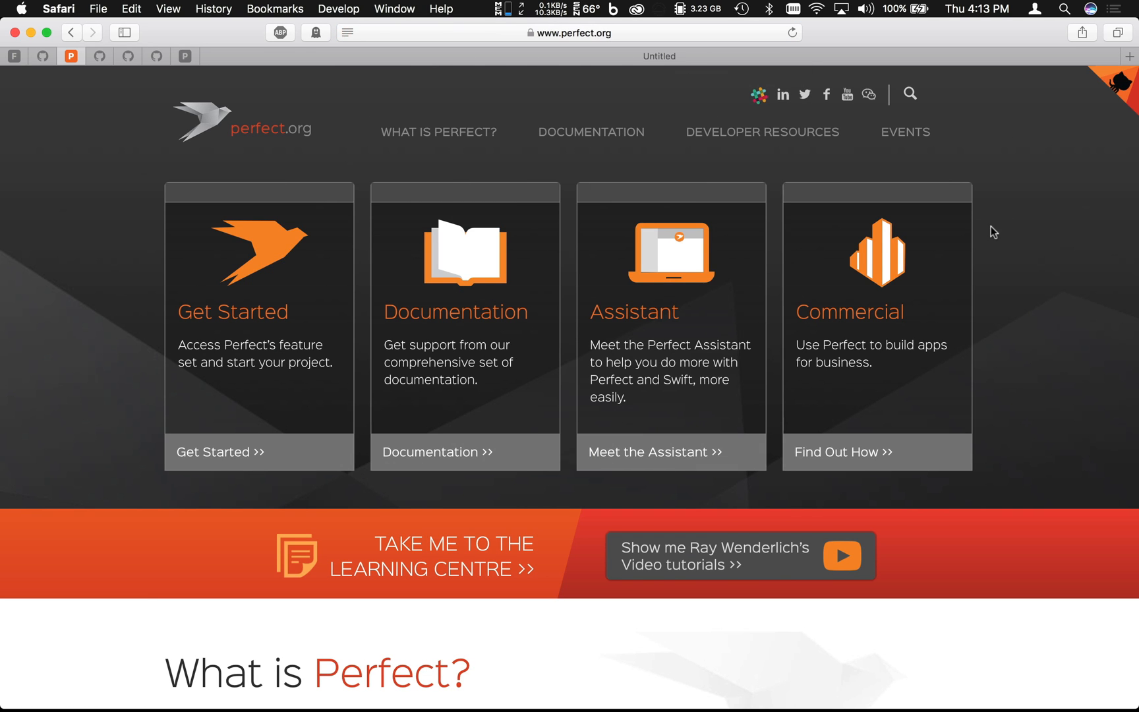
mouse_move(972, 262)
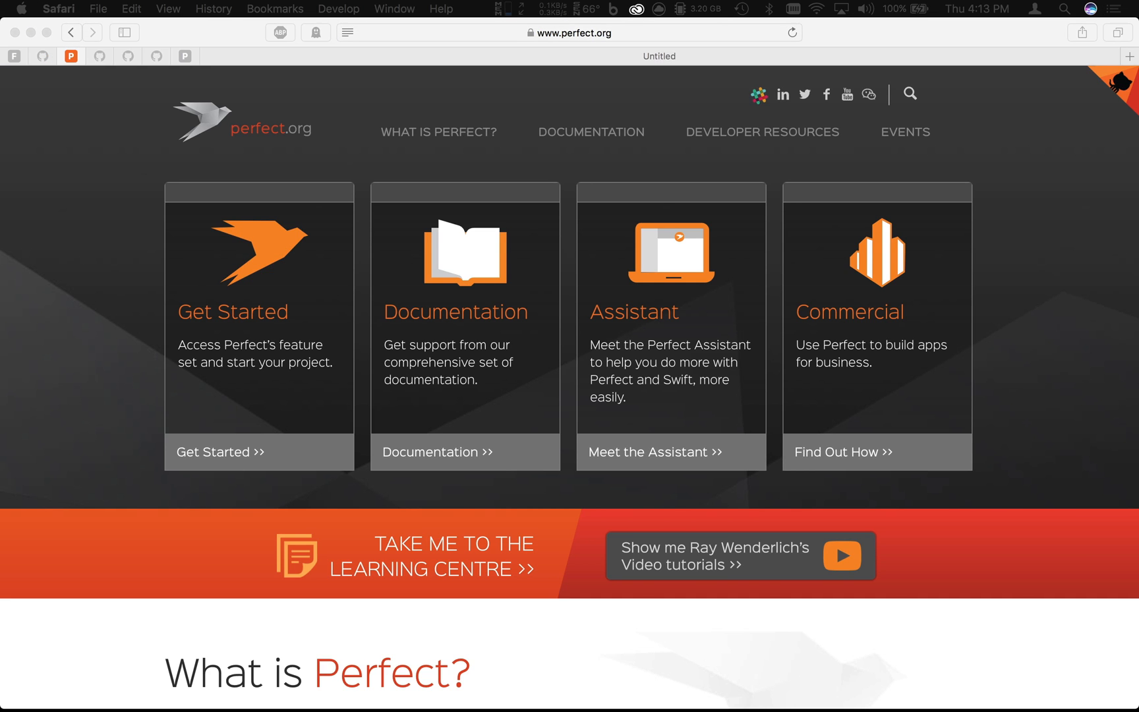
mouse_move(980, 191)
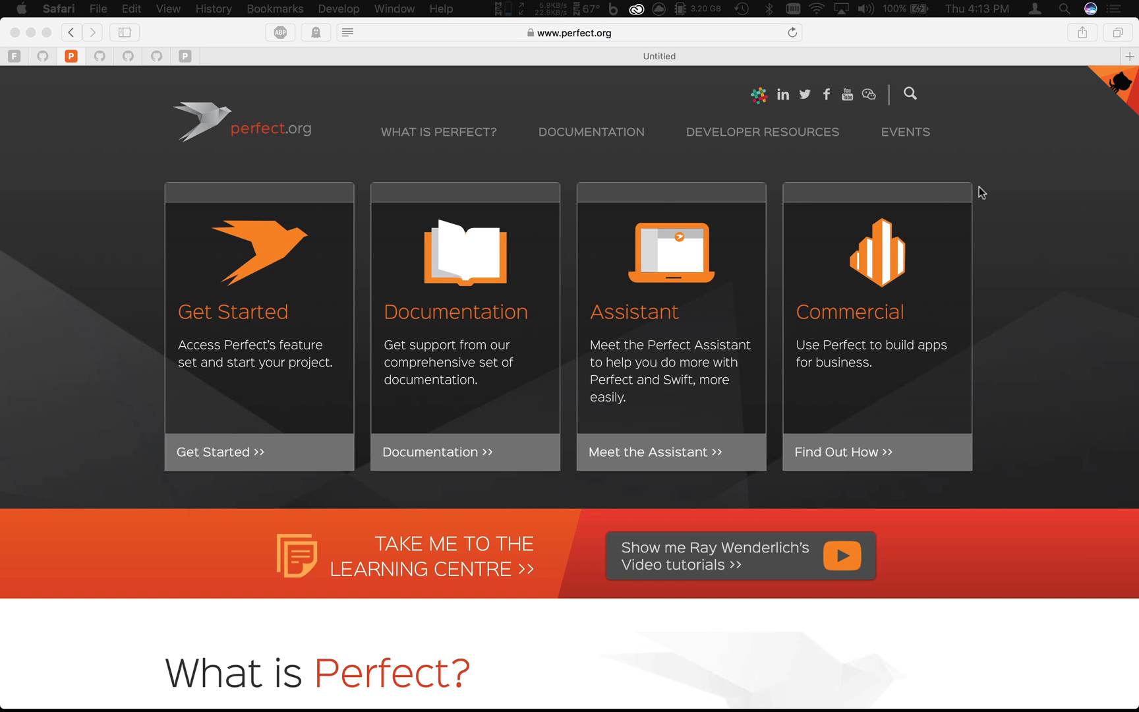
mouse_move(650, 277)
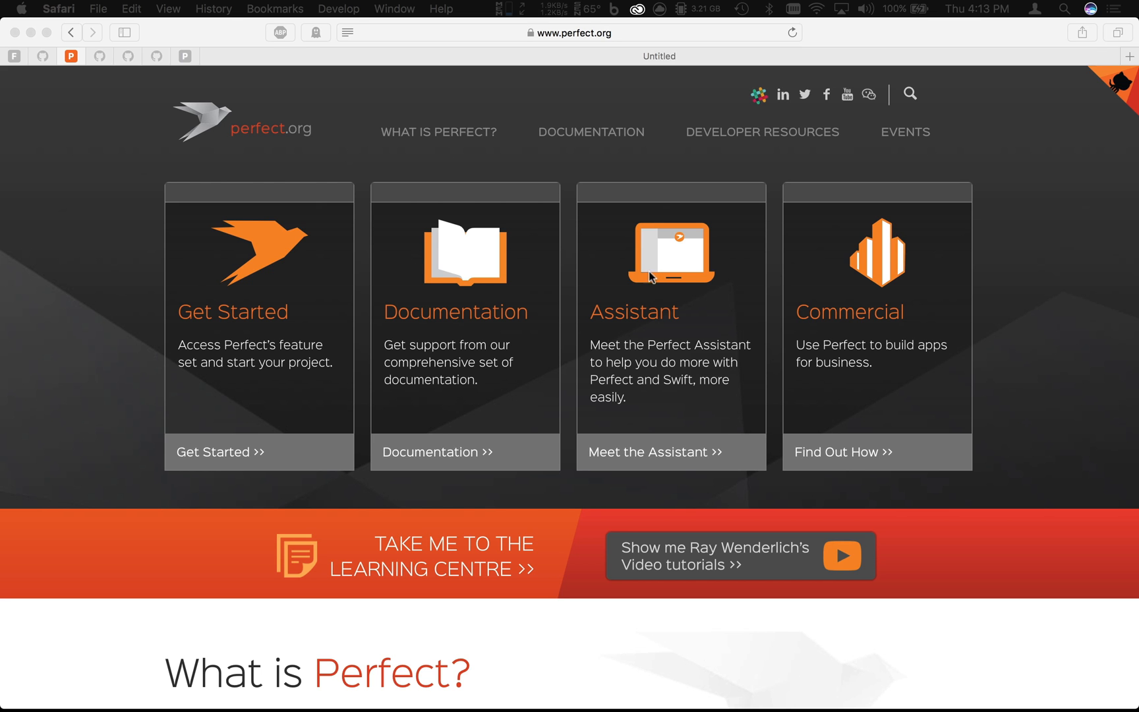
mouse_move(652, 460)
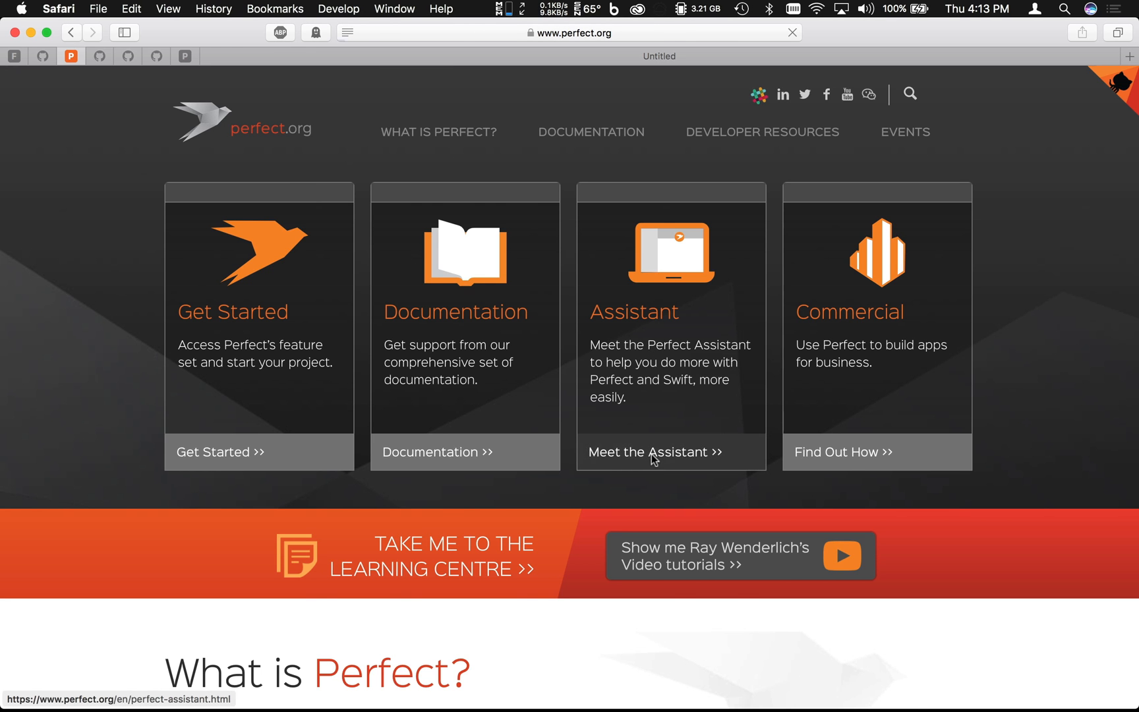
click(653, 450)
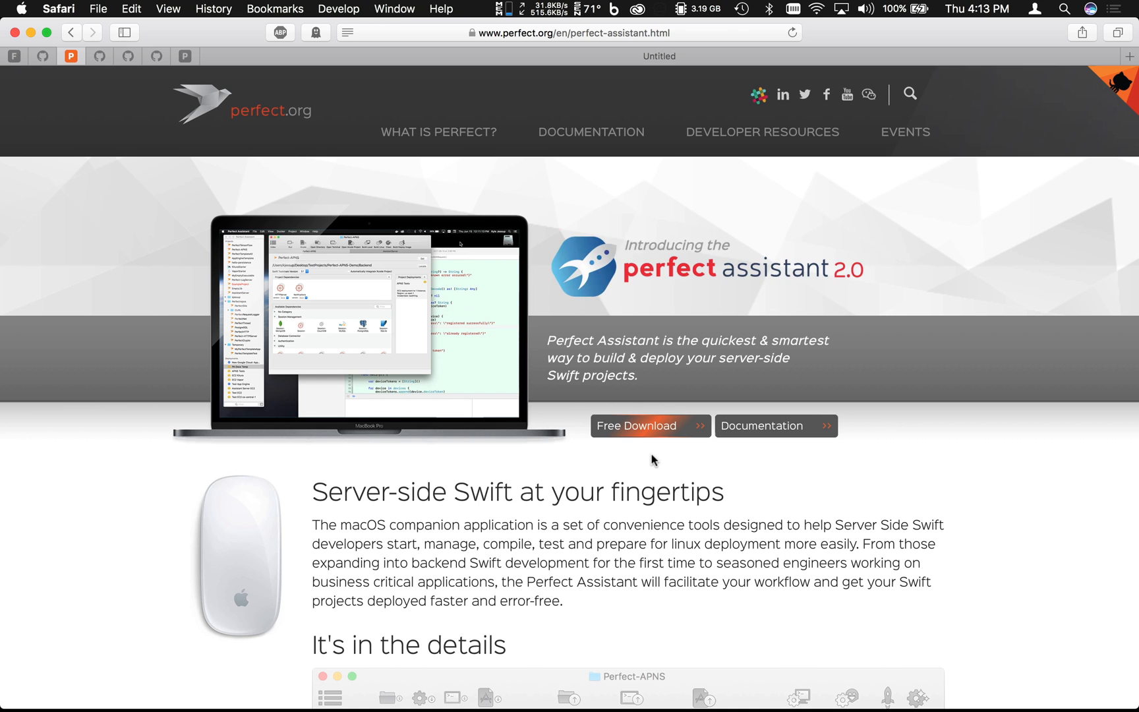
mouse_move(651, 426)
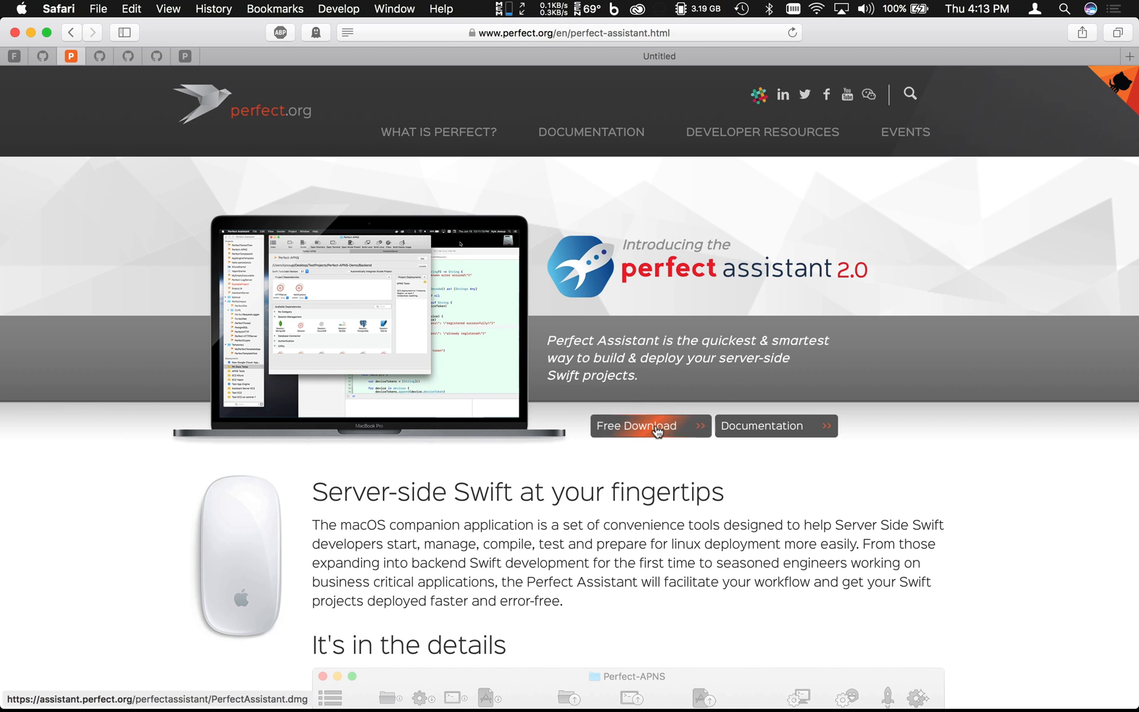
click(644, 425)
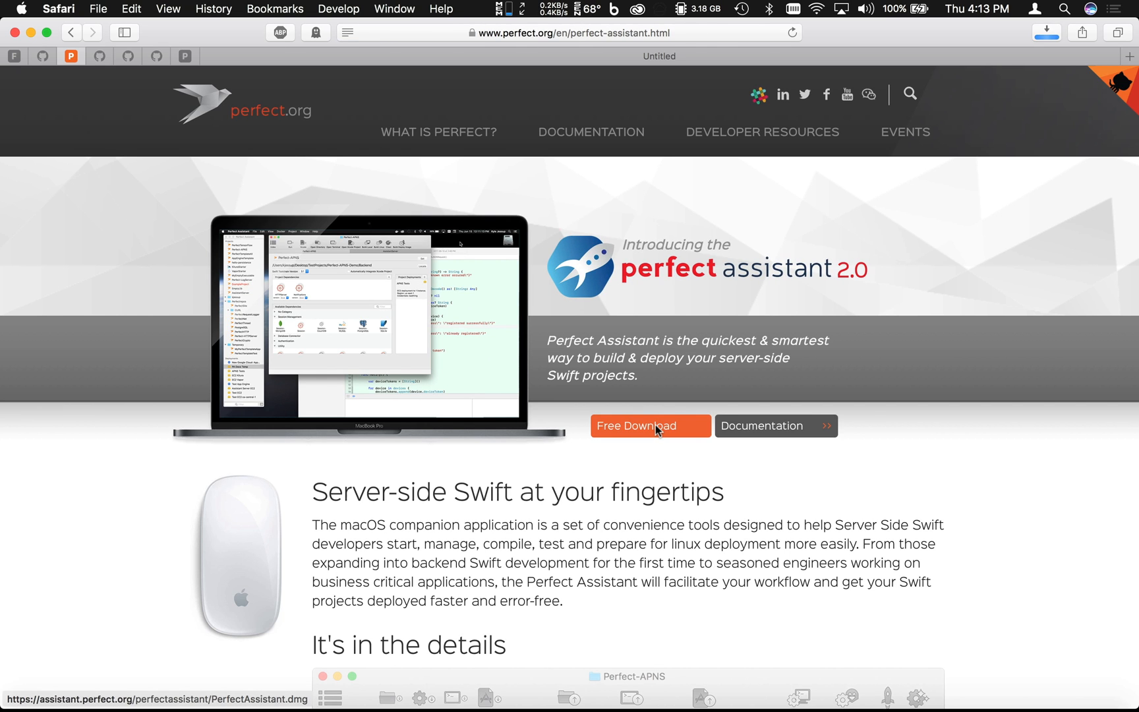
click(650, 425)
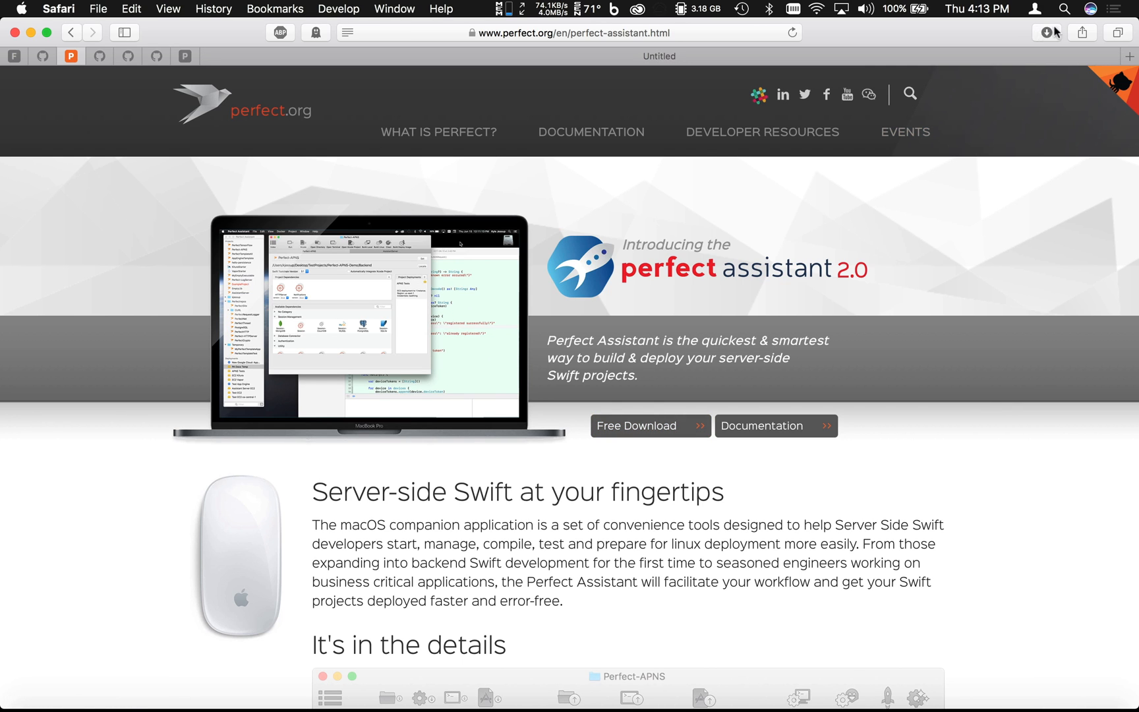
click(1047, 31)
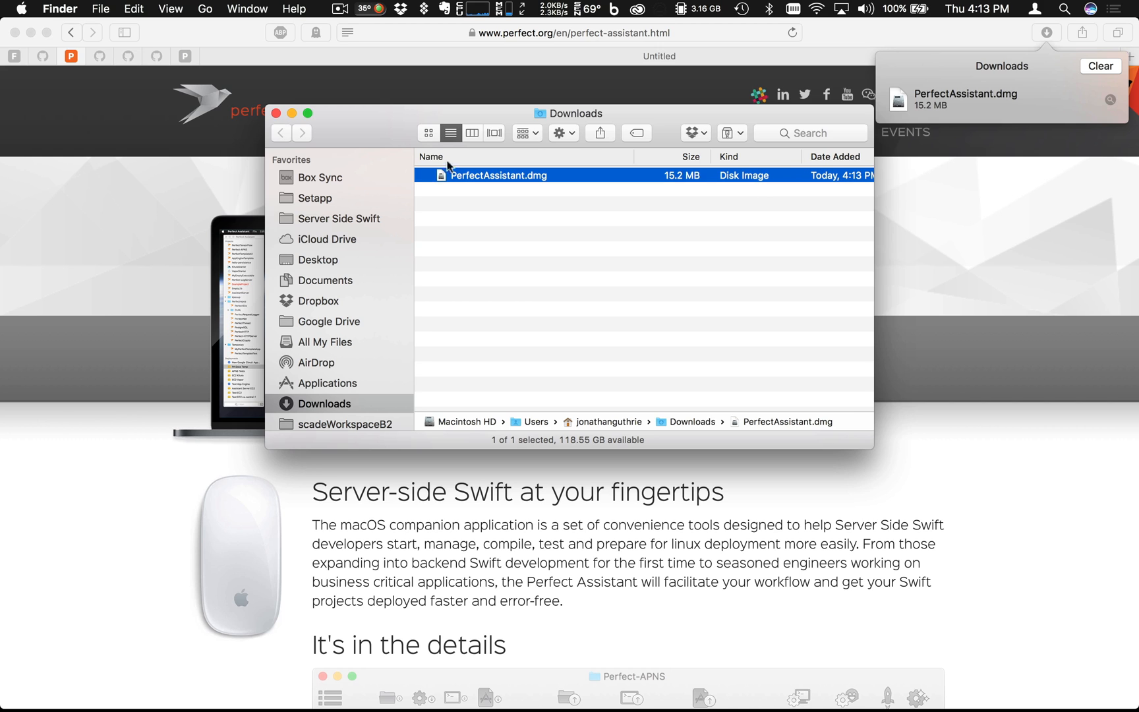
Mount PerfectAssistant.dmg and select the Perfect Assistant app in its installer window.
double_click(499, 175)
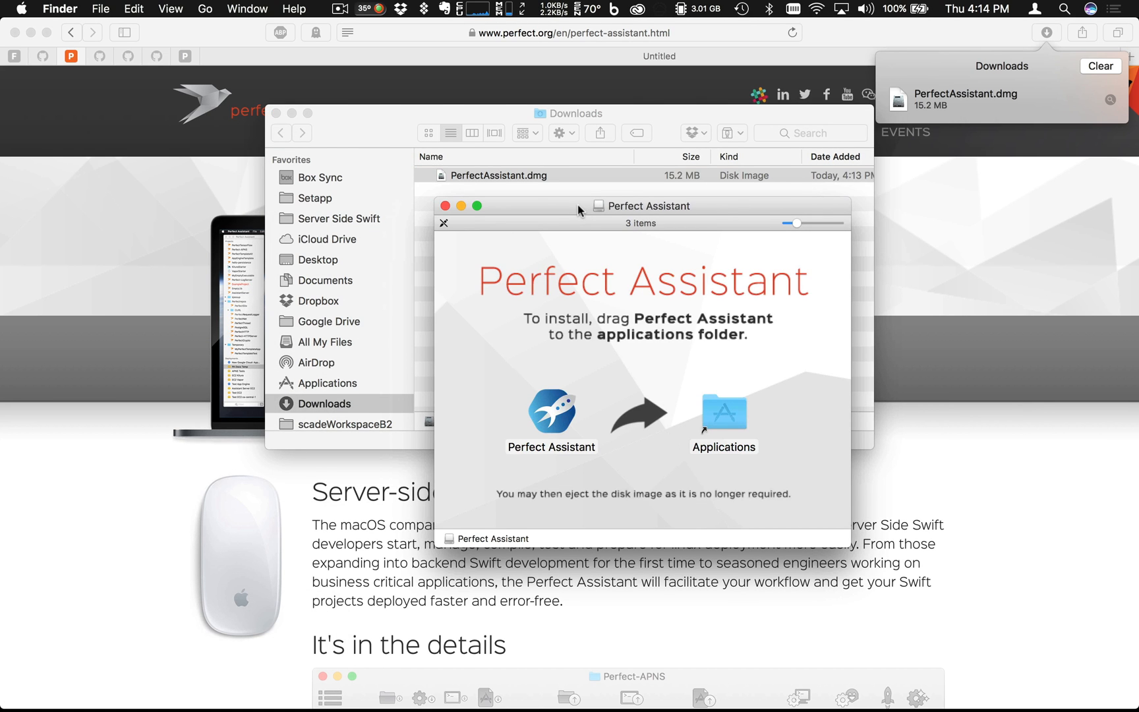
click(551, 414)
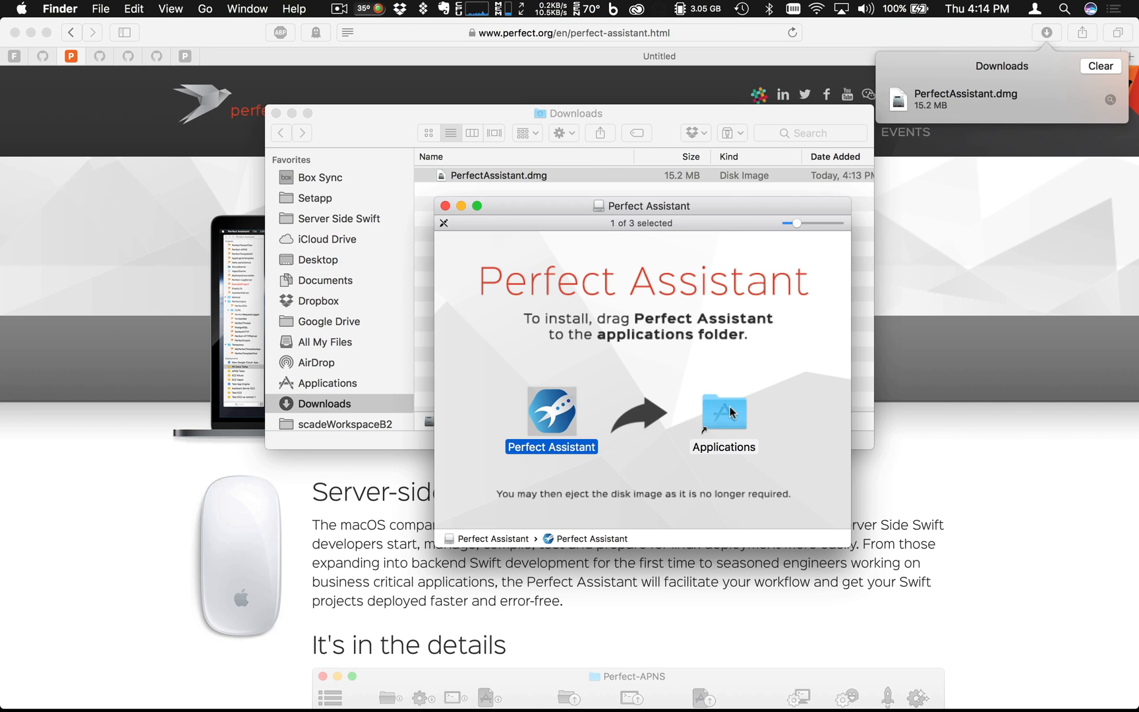
Search Spotlight for 'perfect Assistant', then search Launchpad with 'per' to launch it.
key(cmd+space)
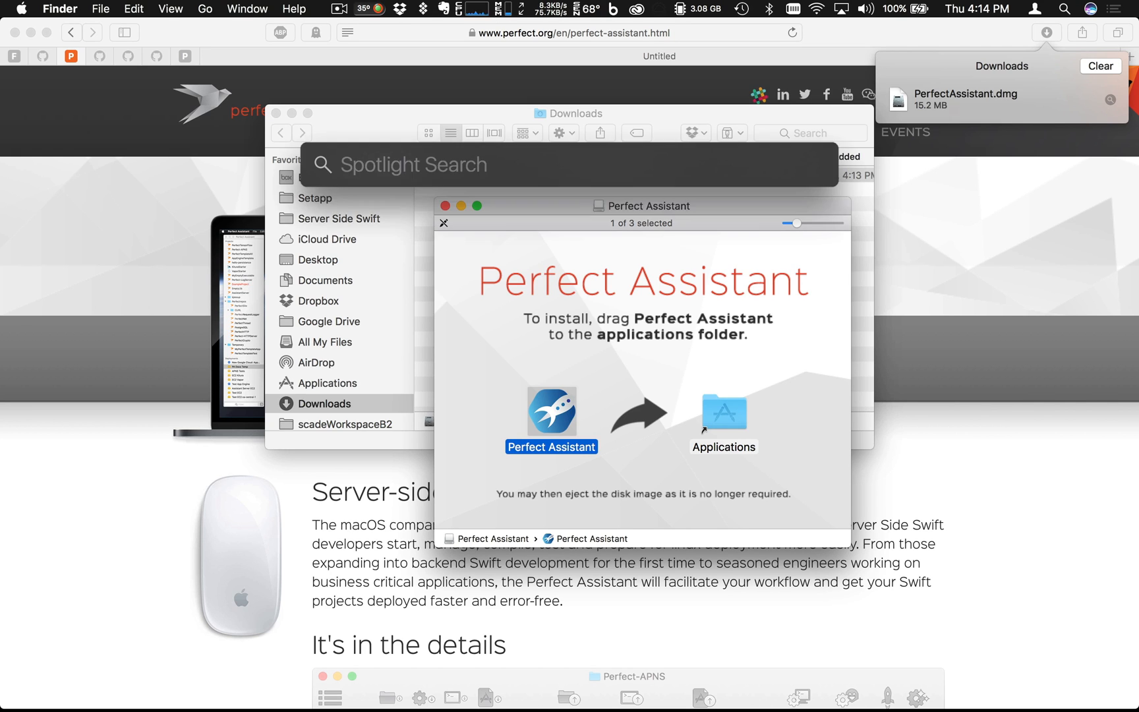
text(perfect Assistant)
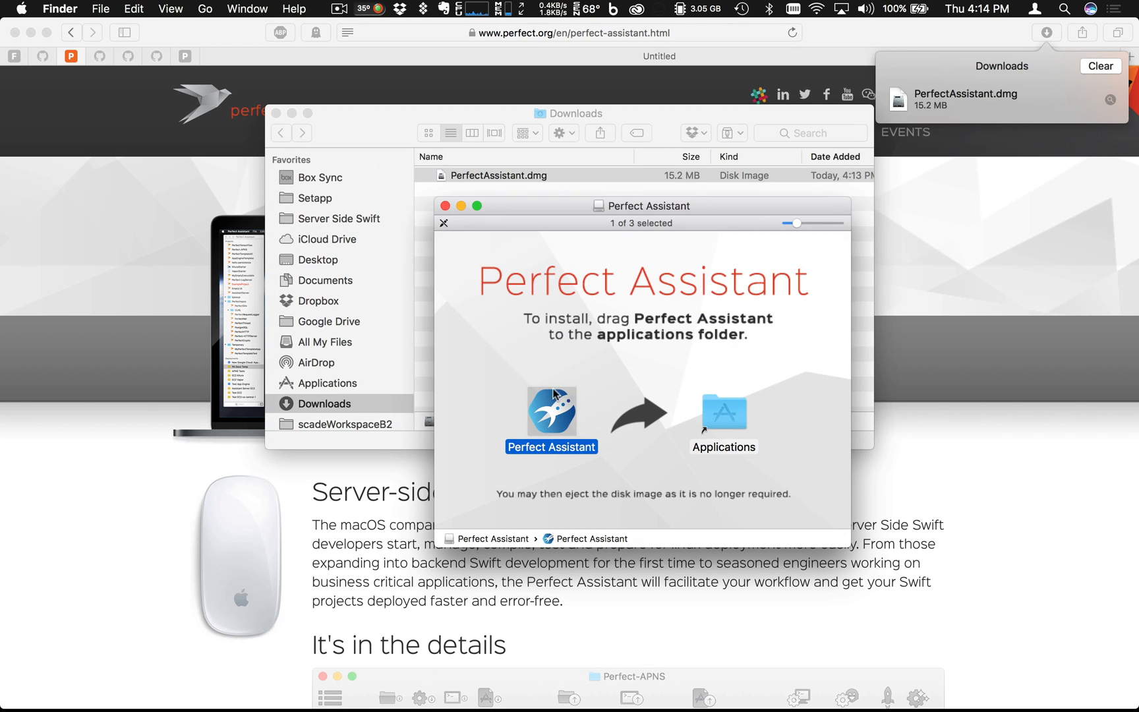
mouse_move(70, 683)
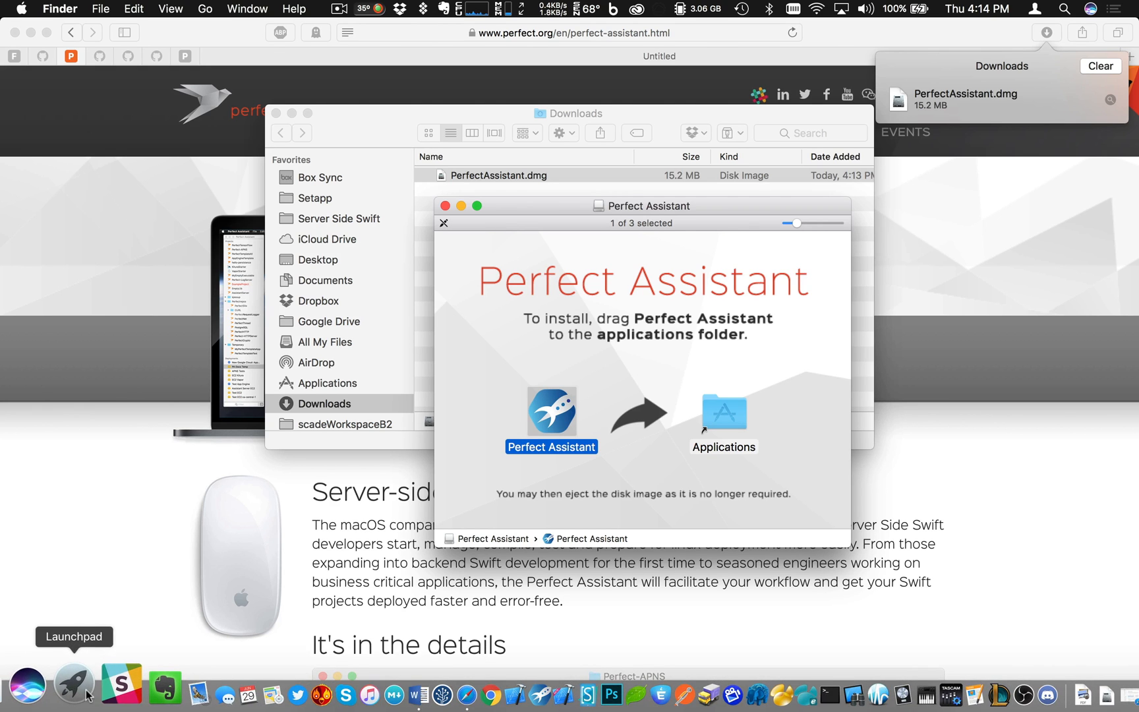
click(74, 683)
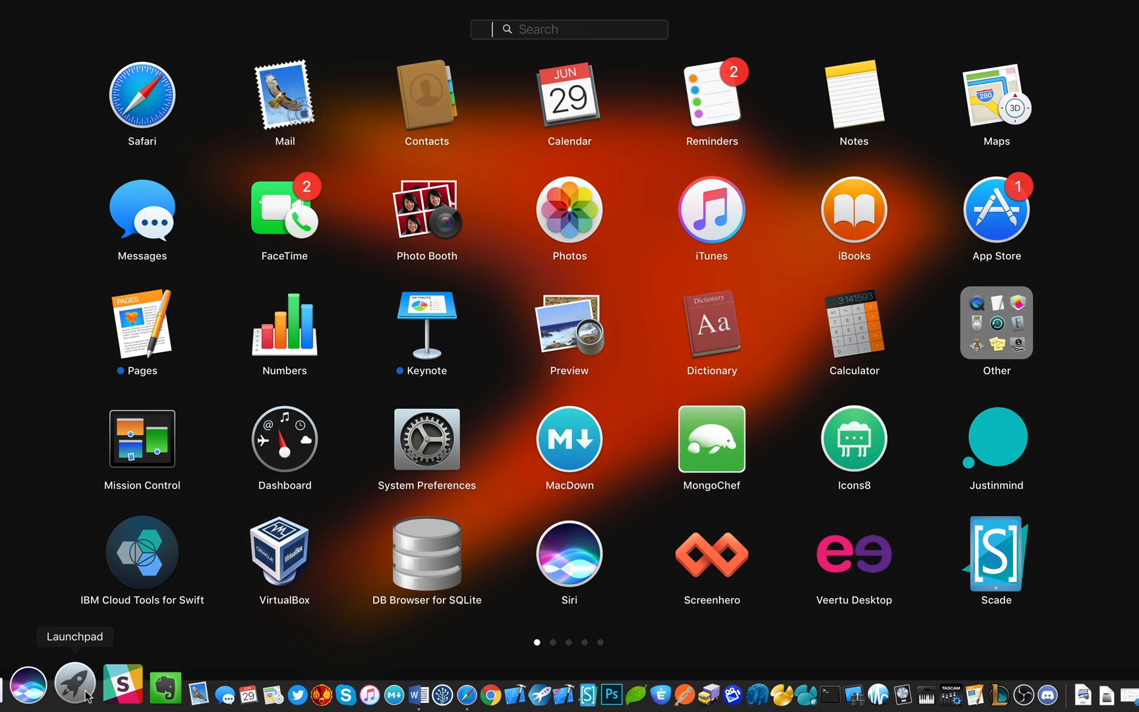
text(per)
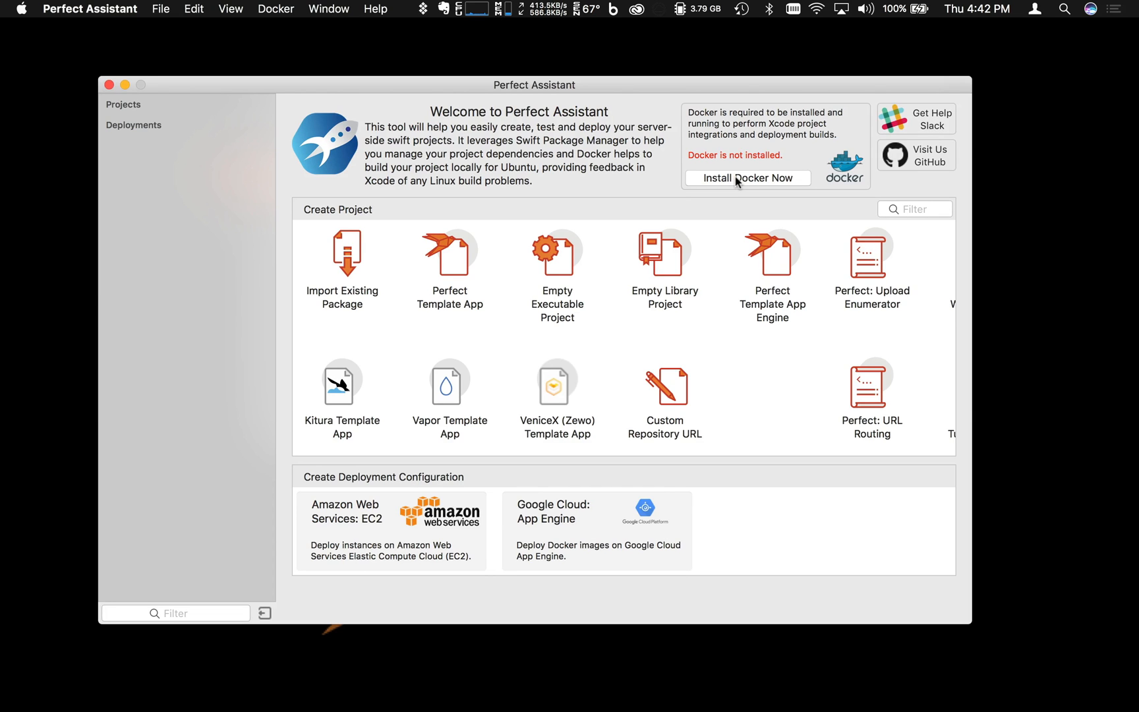
Choose Install Docker Now on the Perfect Assistant welcome screen.
click(746, 178)
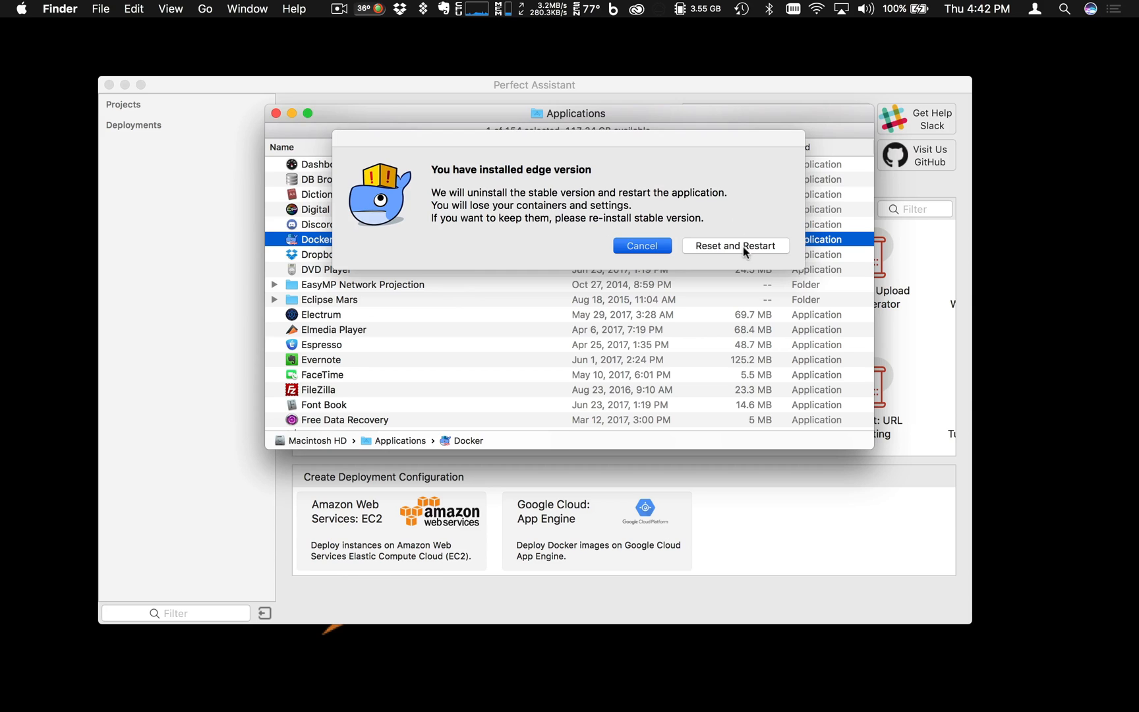
Reset Docker to the stable version, grant privileged access and authorize with the password.
click(736, 245)
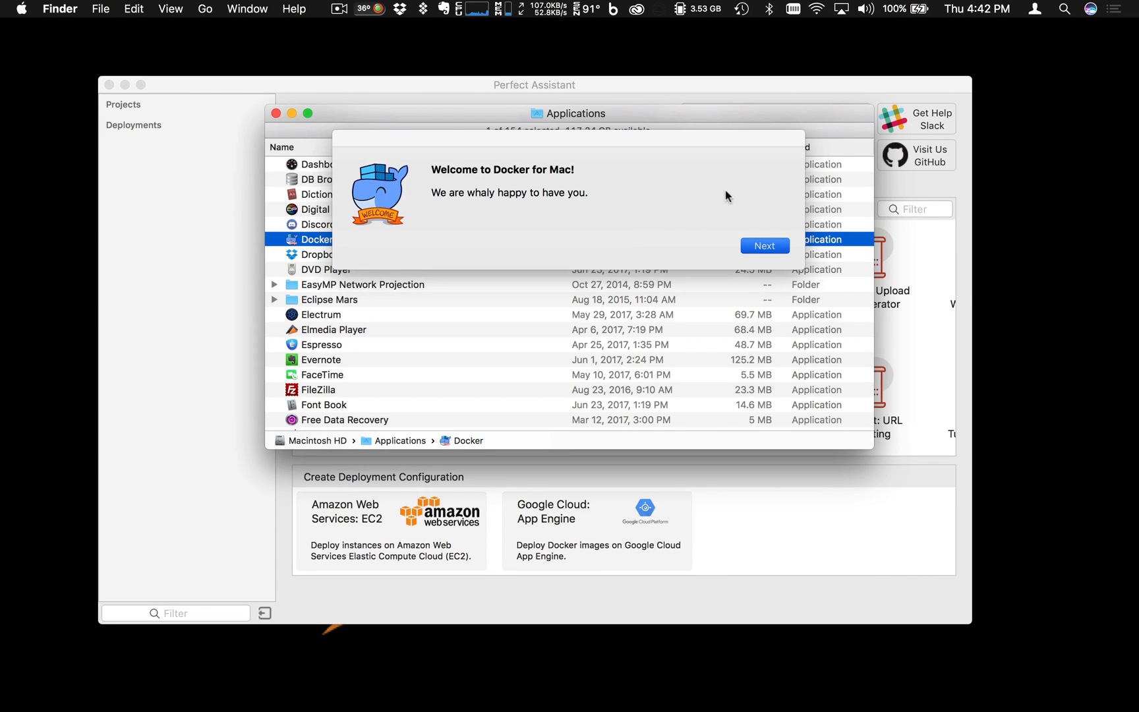
click(765, 245)
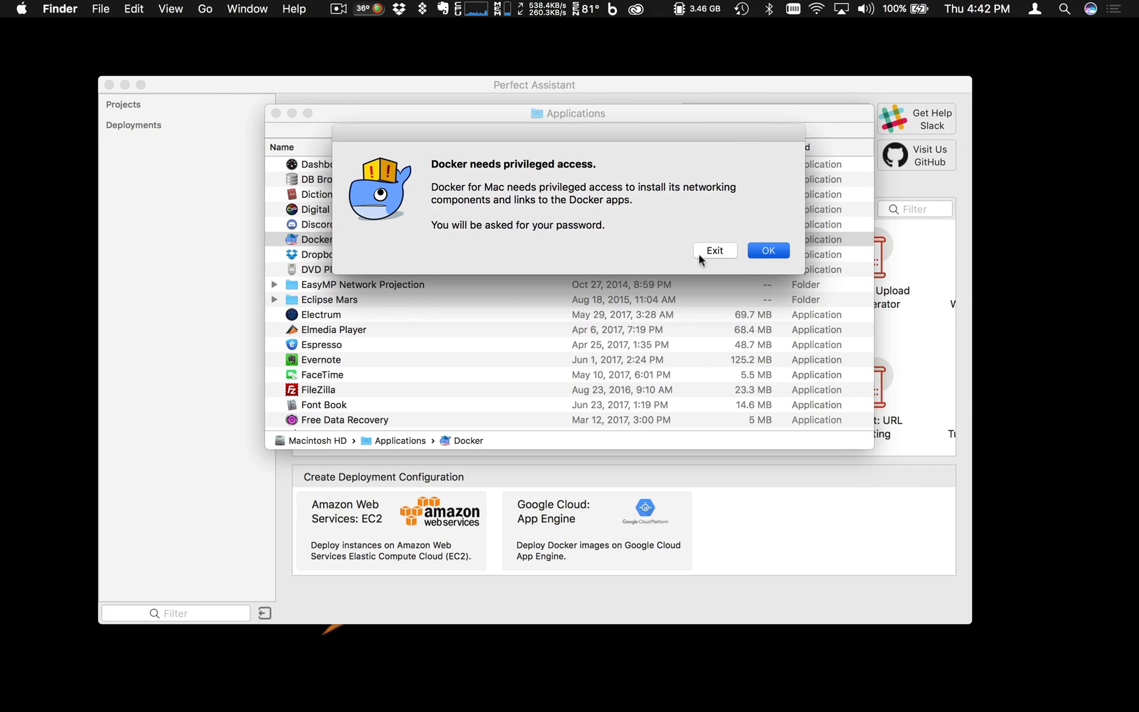
click(767, 251)
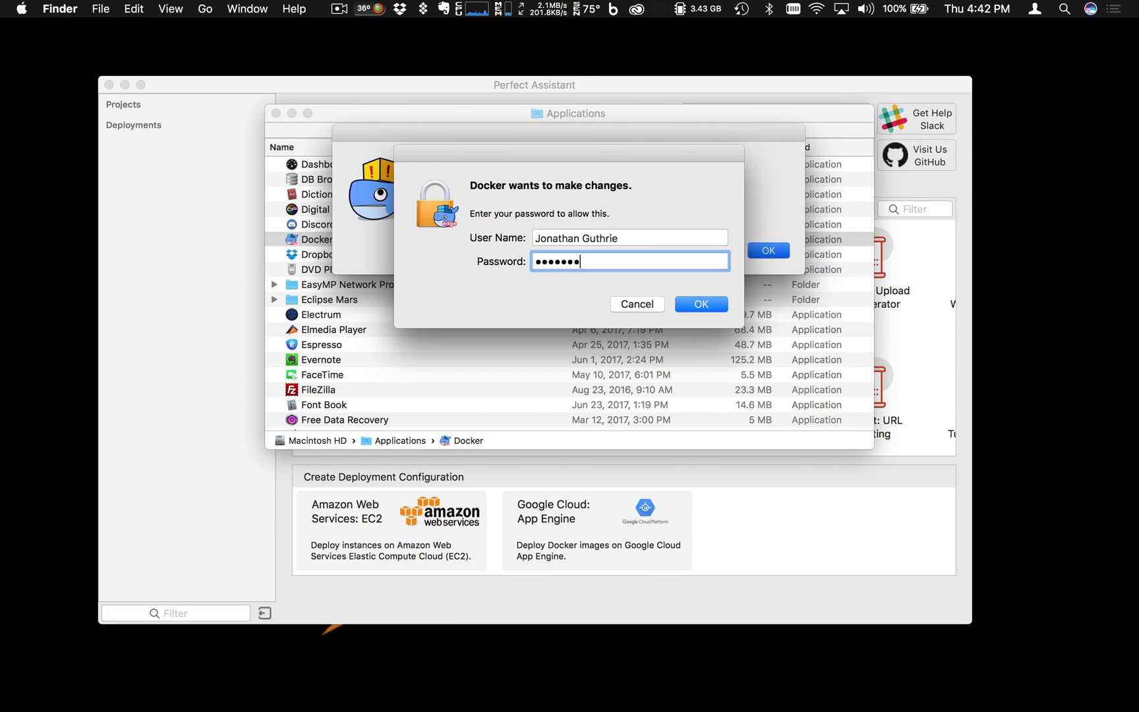
click(700, 303)
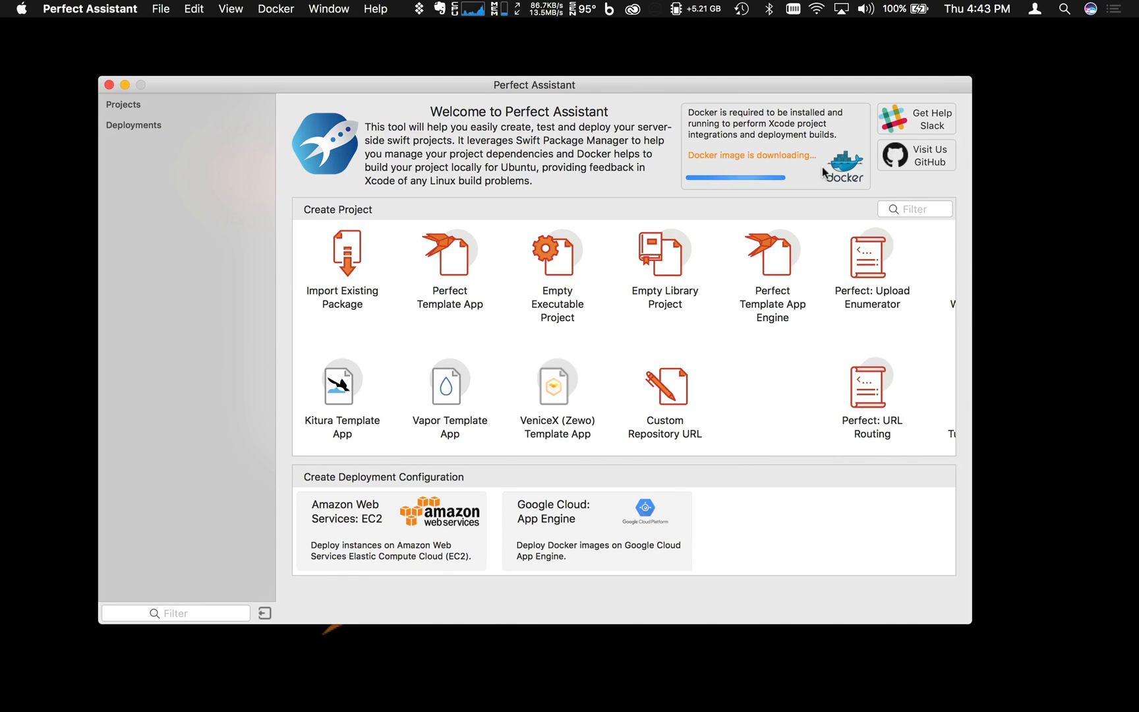
mouse_move(772, 176)
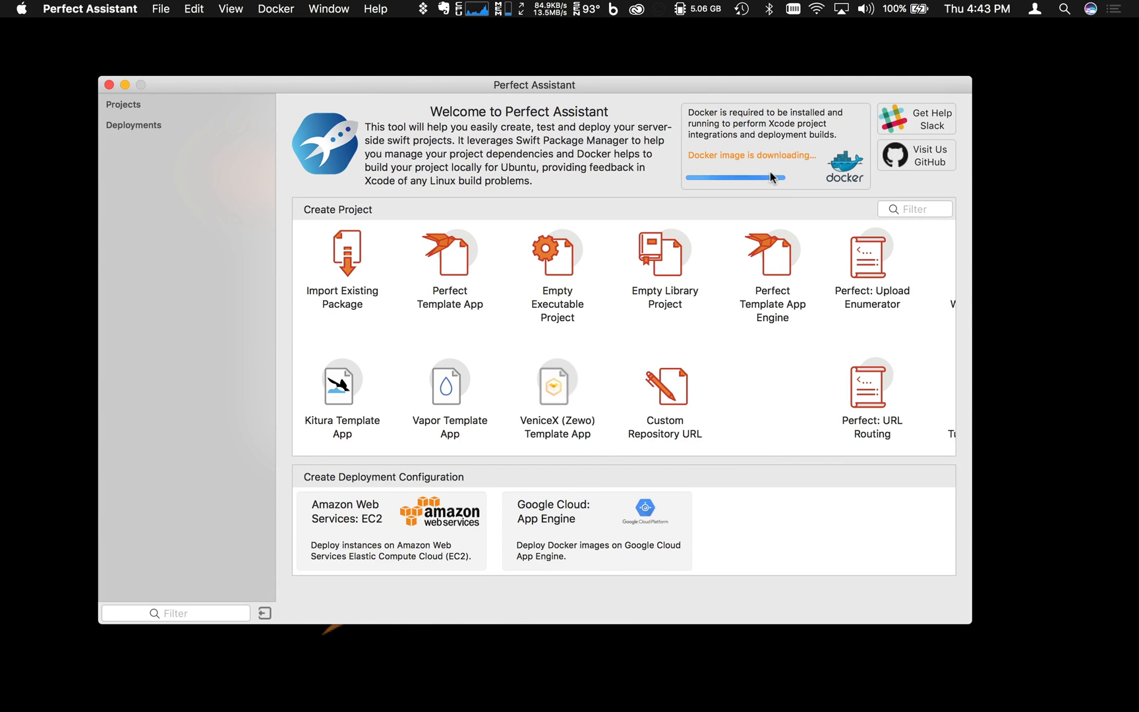
mouse_move(803, 179)
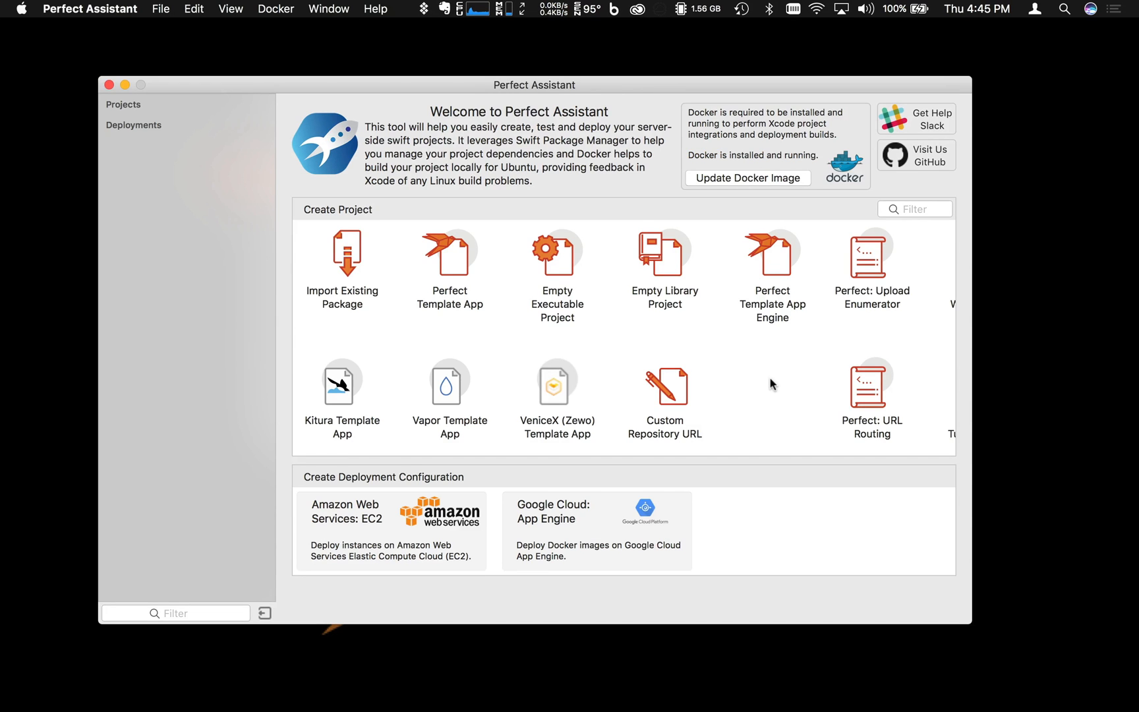
mouse_move(763, 153)
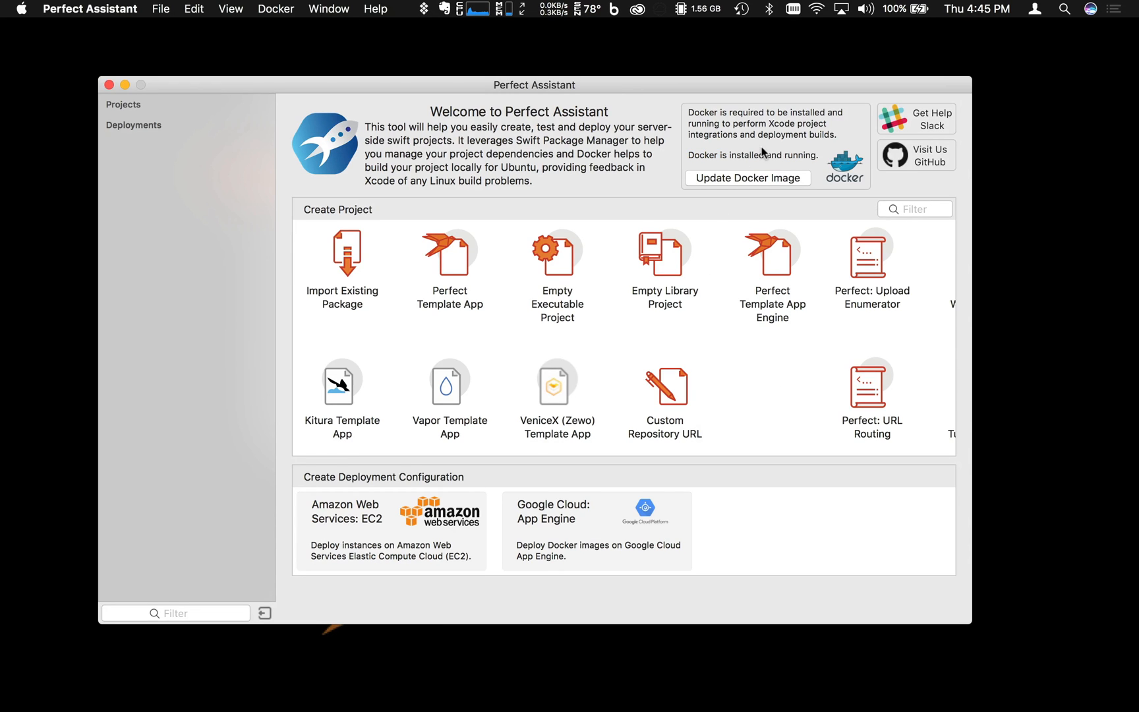
mouse_move(837, 205)
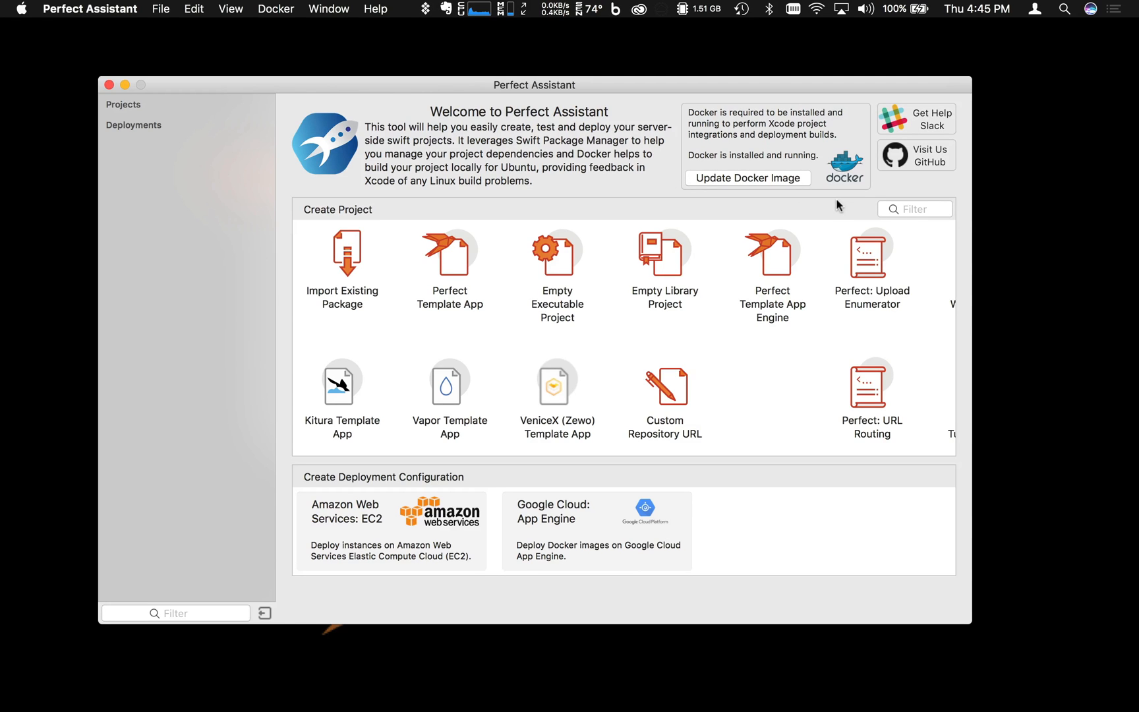